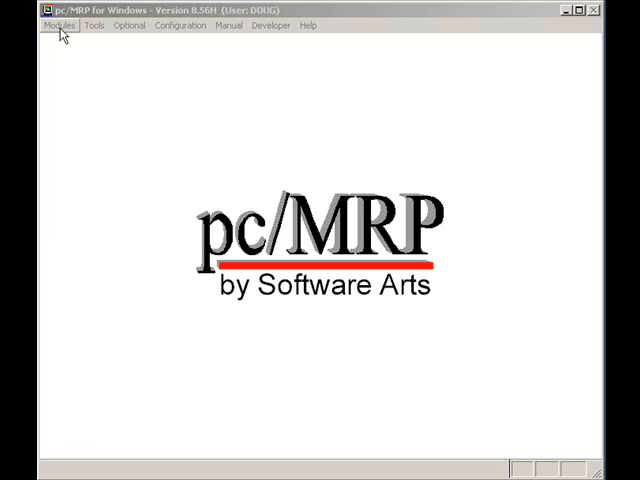
Step: Show the Modules menu to reach the Invoice module's functions
left_click(60, 24)
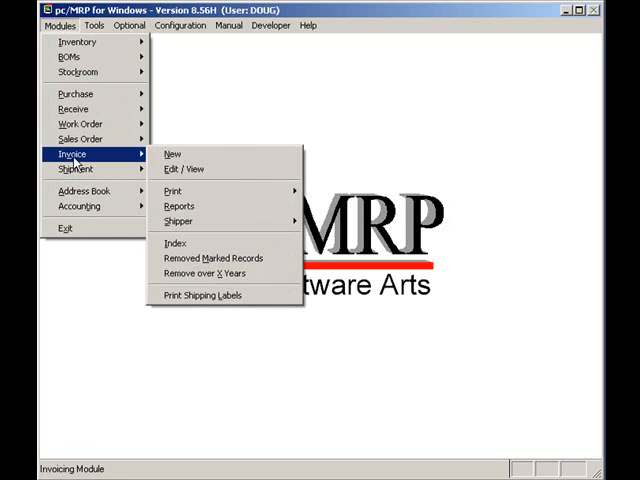
mouse_move(172, 152)
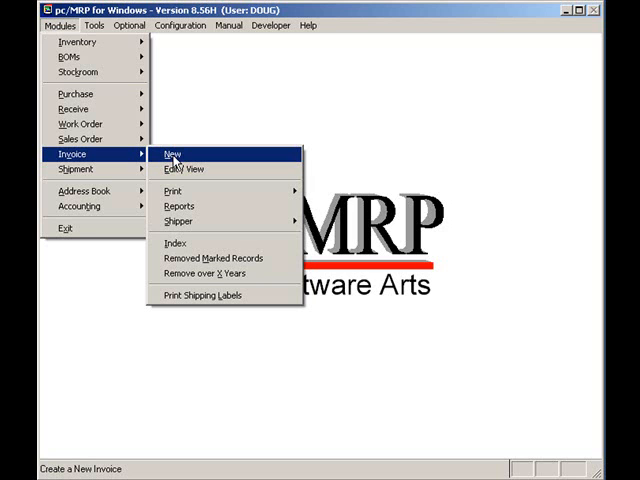
mouse_move(178, 178)
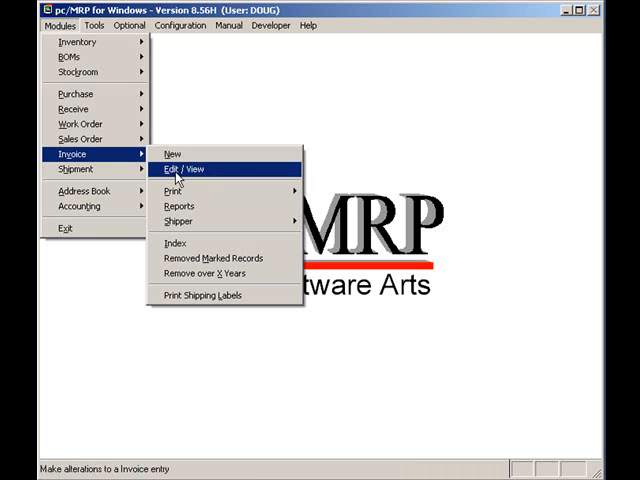
mouse_move(176, 190)
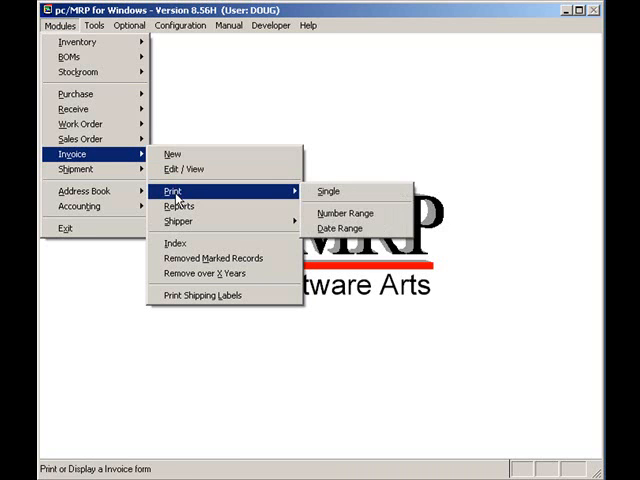
mouse_move(180, 220)
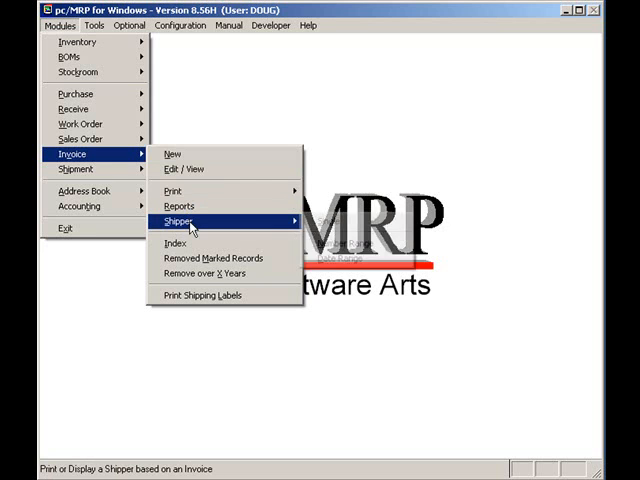
mouse_move(184, 220)
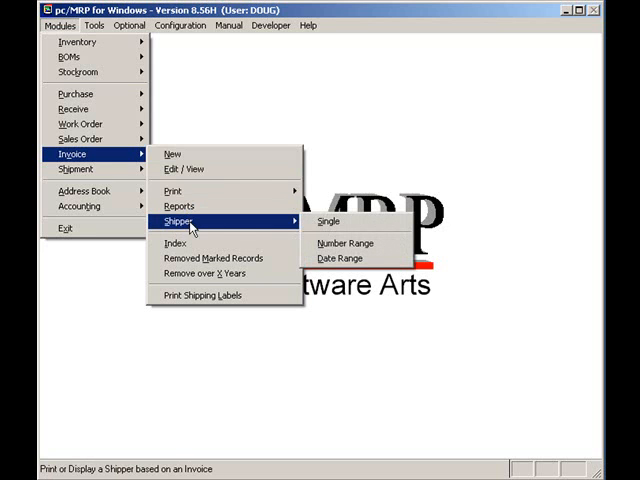
mouse_move(202, 296)
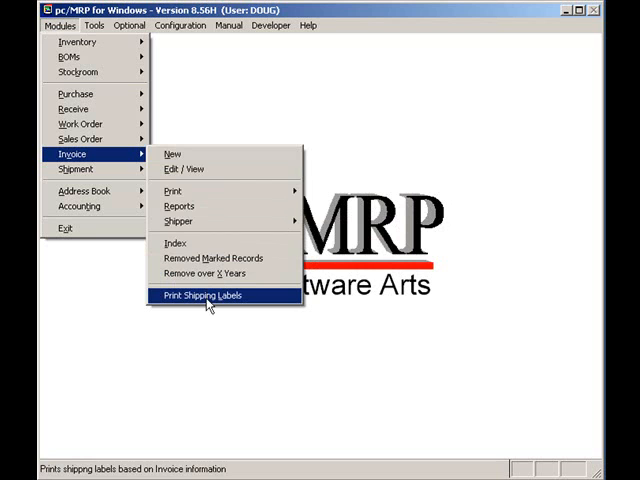
mouse_move(172, 154)
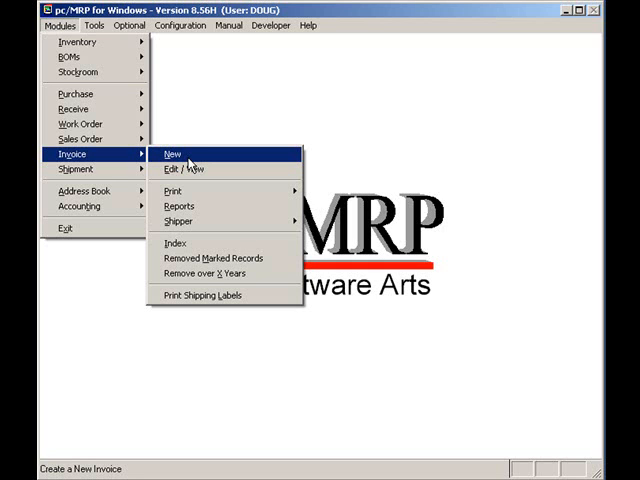
mouse_move(192, 158)
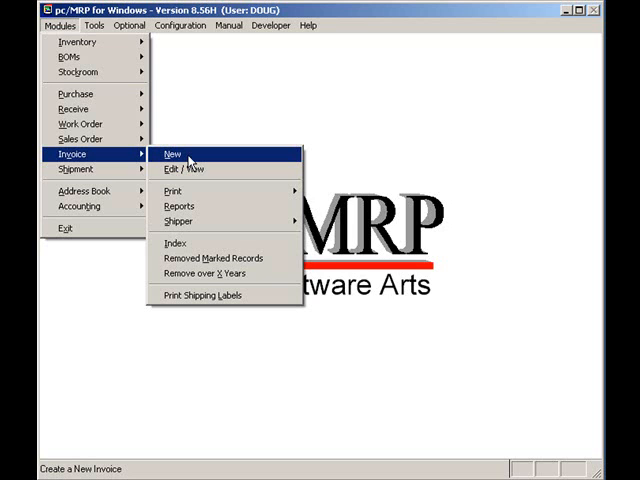
Step: Start a new cash invoice from the STORES area using sales order 000116
left_click(172, 154)
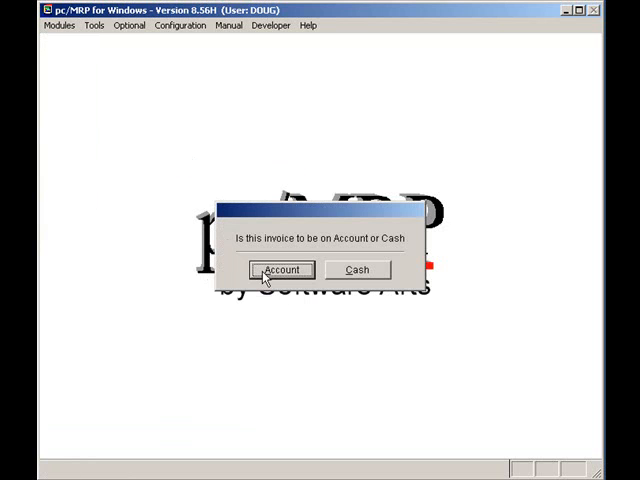
mouse_move(352, 270)
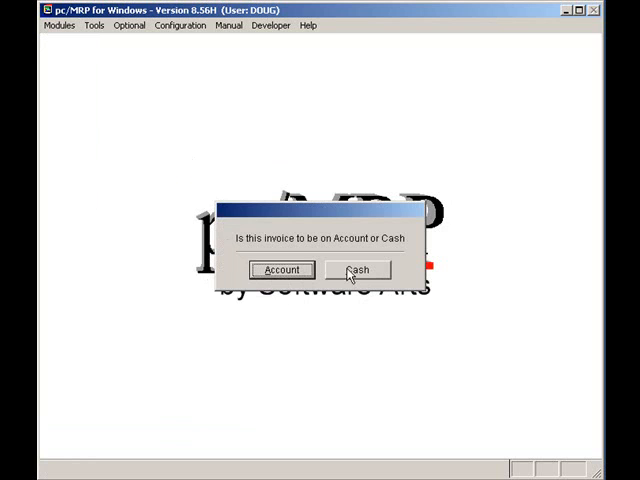
left_click(356, 270)
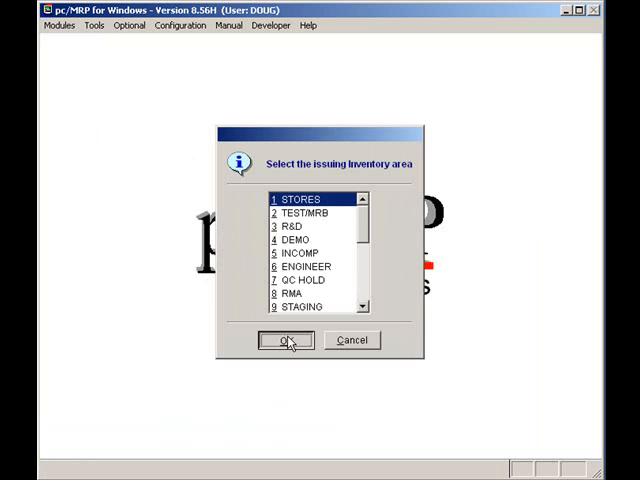
left_click(284, 340)
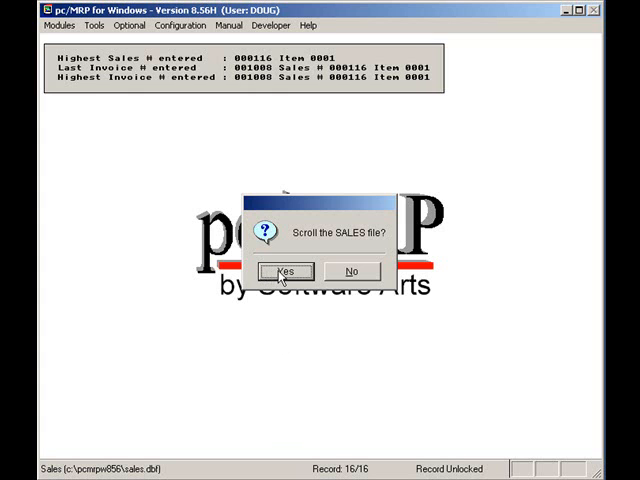
left_click(284, 272)
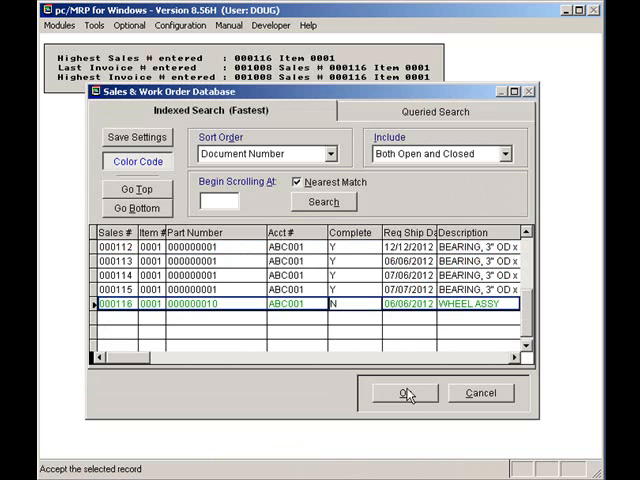
left_click(402, 392)
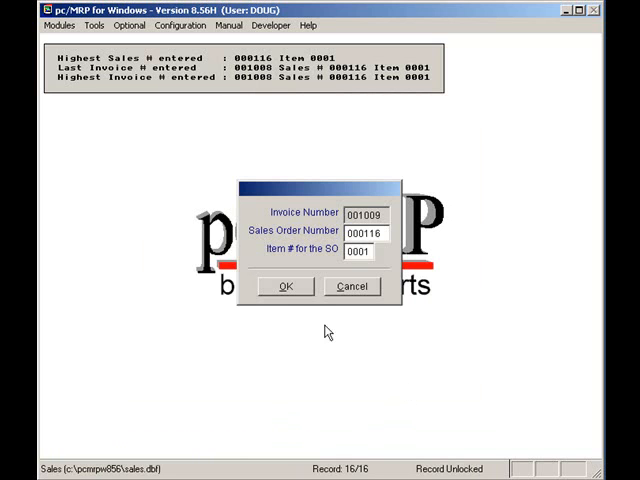
Step: Accept invoice 001009 and view its prices in YEN, then back in base currency
left_click(284, 286)
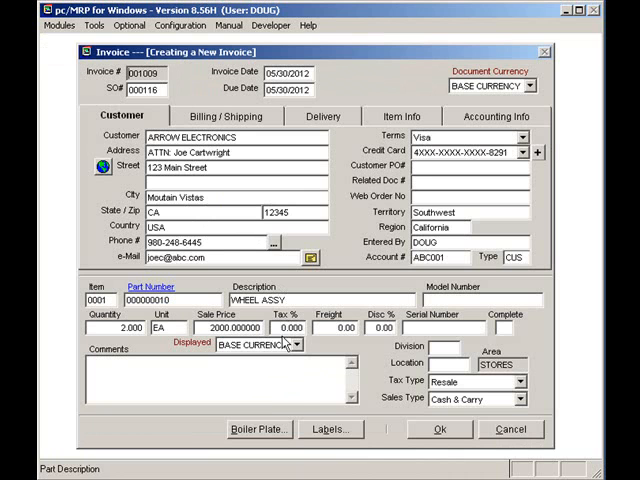
left_click(298, 344)
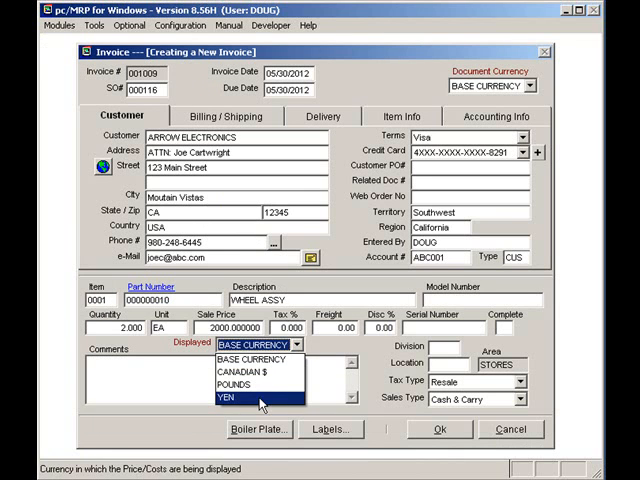
left_click(236, 400)
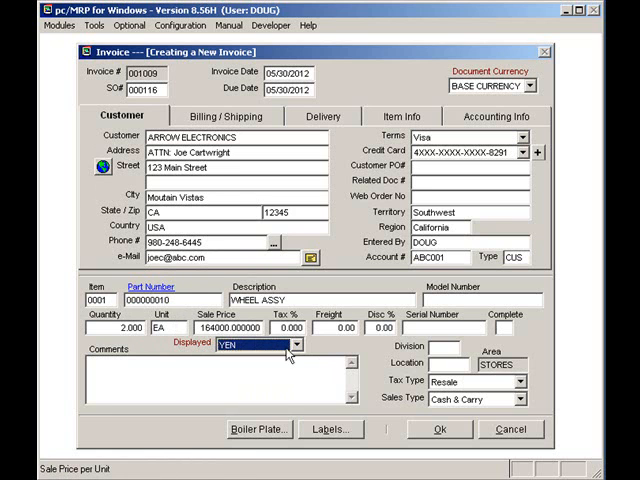
left_click(256, 344)
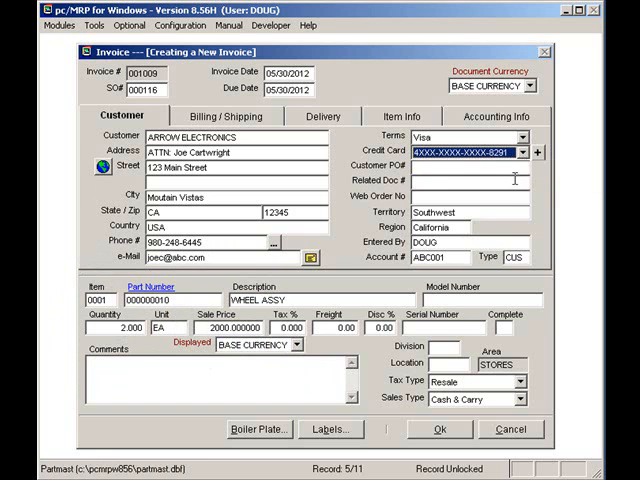
Step: Review the customer's Visa credit card on file for the invoice
left_click(538, 152)
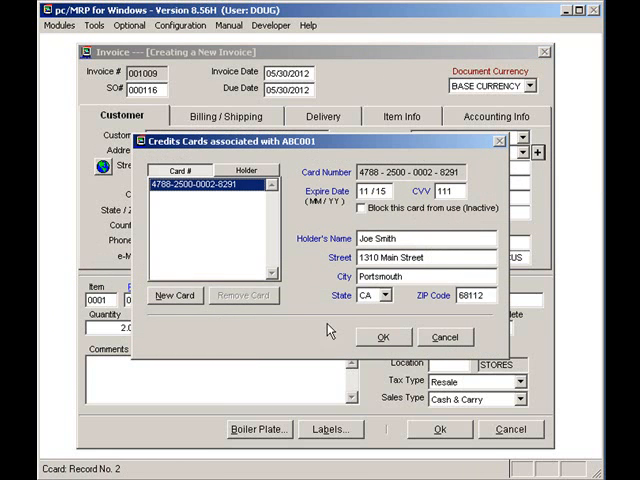
left_click(384, 336)
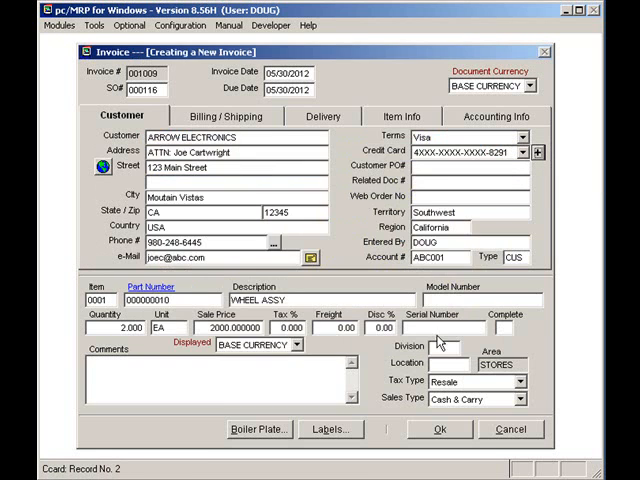
Step: Review the invoice's billing/shipping, delivery and accounting details in turn
left_click(224, 116)
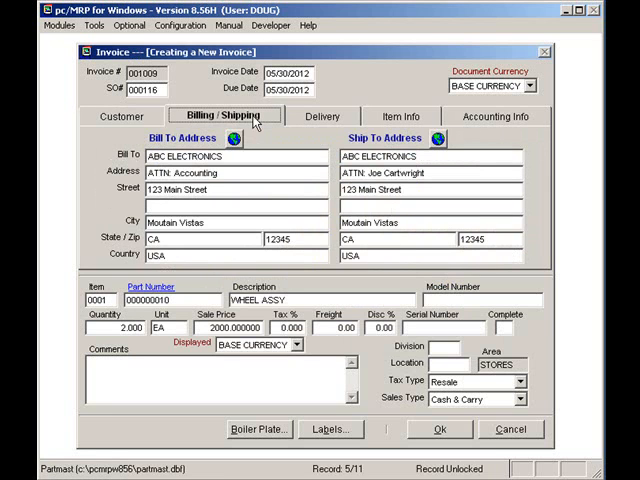
left_click(320, 116)
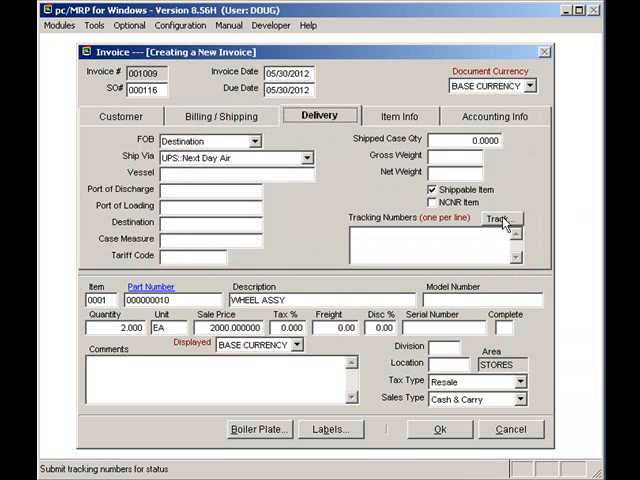
mouse_move(504, 224)
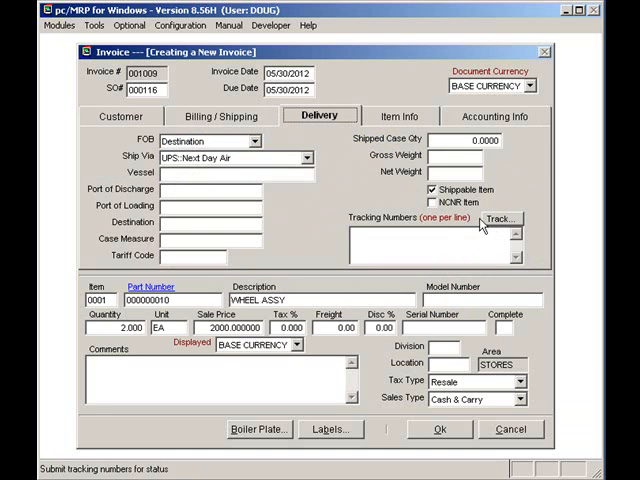
left_click(492, 116)
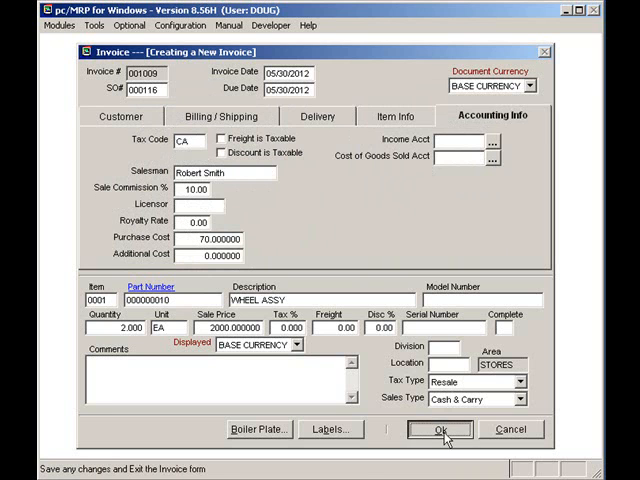
Step: Save the invoice and issue quantity 1 from serial number 12345
left_click(436, 428)
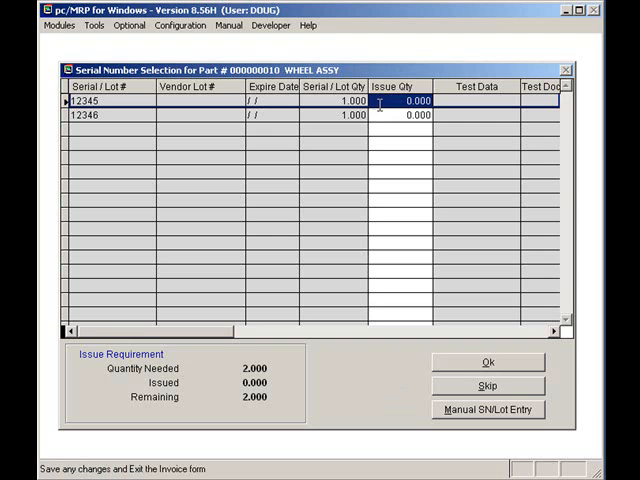
type("1")
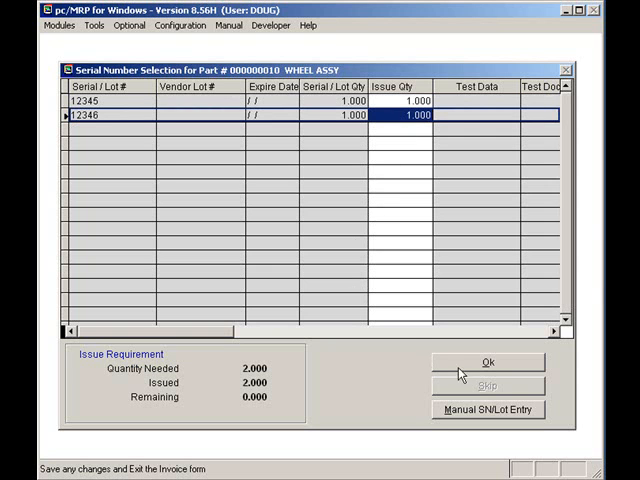
Step: Accept the issued serial numbers 12345 and 12346 for the Wheel Assy
left_click(488, 362)
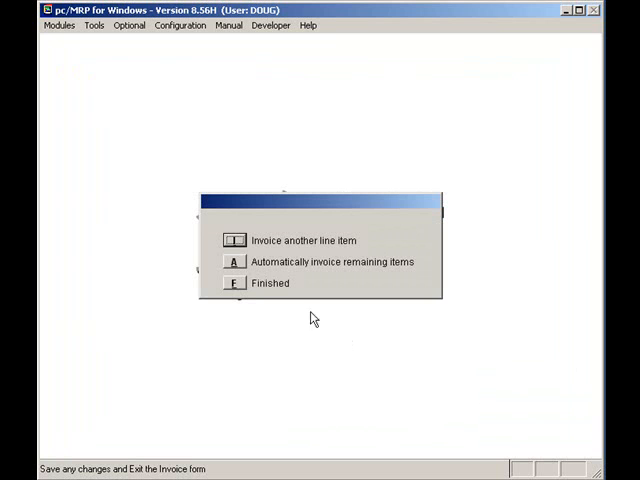
mouse_move(252, 244)
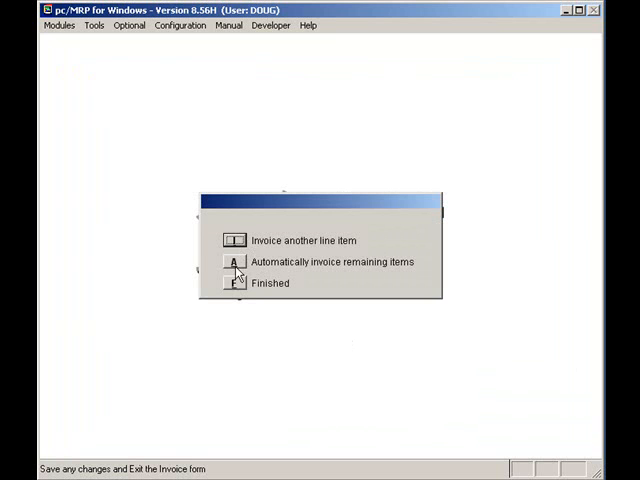
mouse_move(238, 302)
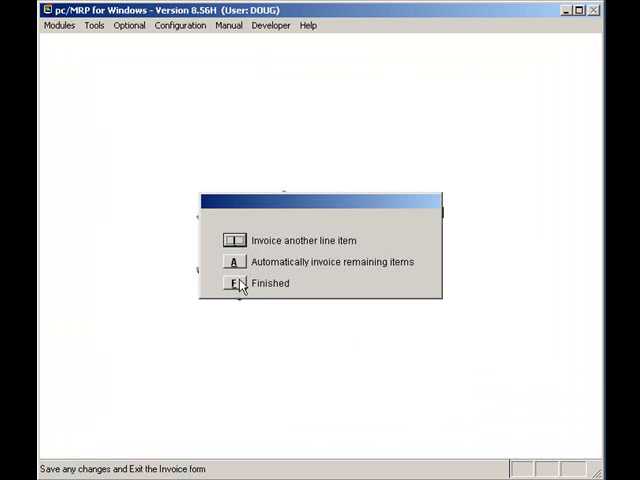
Step: Finish invoicing and review the credit side of the balanced 4,500 accounting transaction
left_click(234, 284)
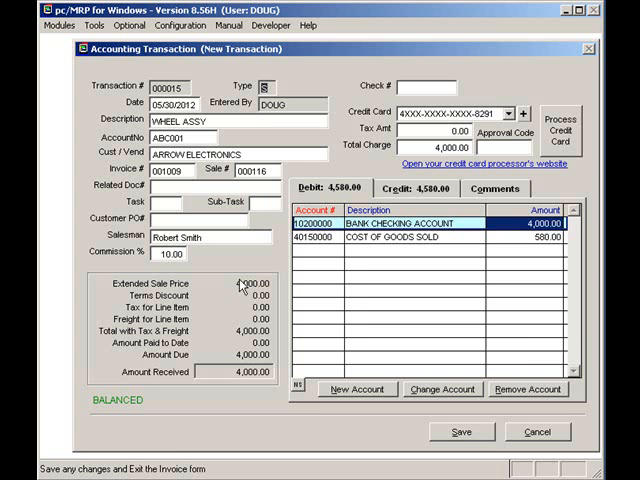
mouse_move(230, 264)
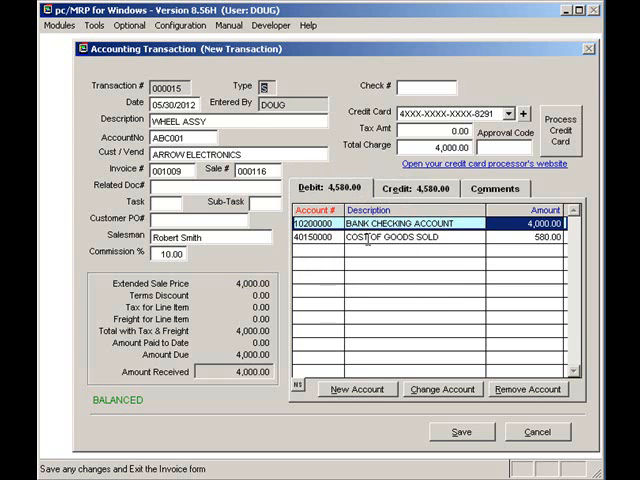
left_click(398, 188)
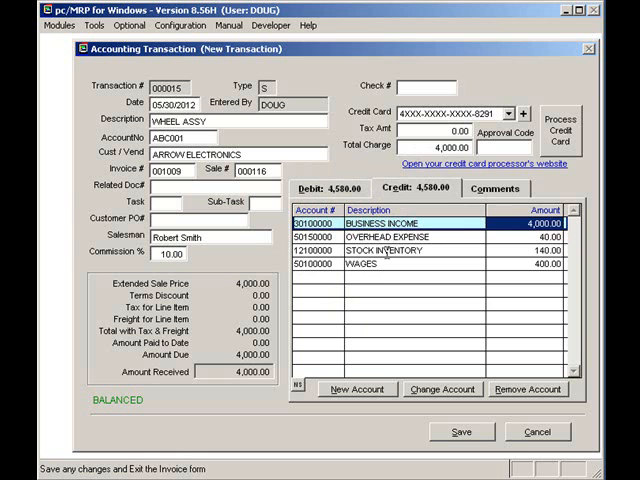
mouse_move(384, 278)
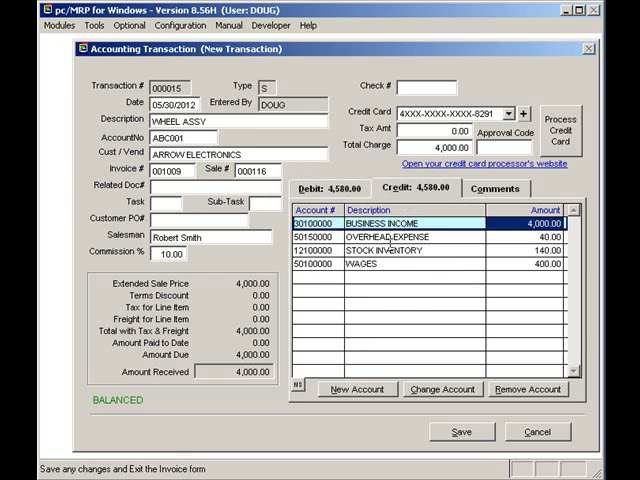
mouse_move(388, 284)
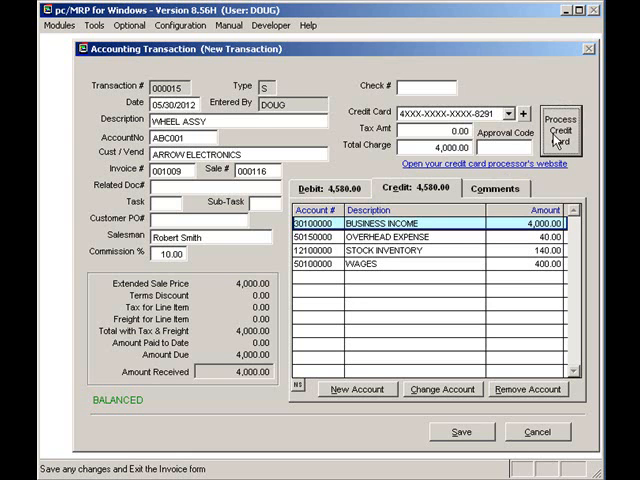
Step: Process the customer's credit card payment and return to the debit entries
left_click(556, 130)
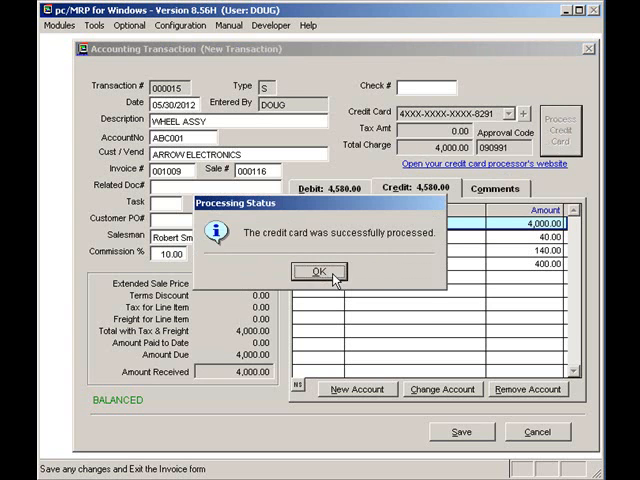
left_click(318, 272)
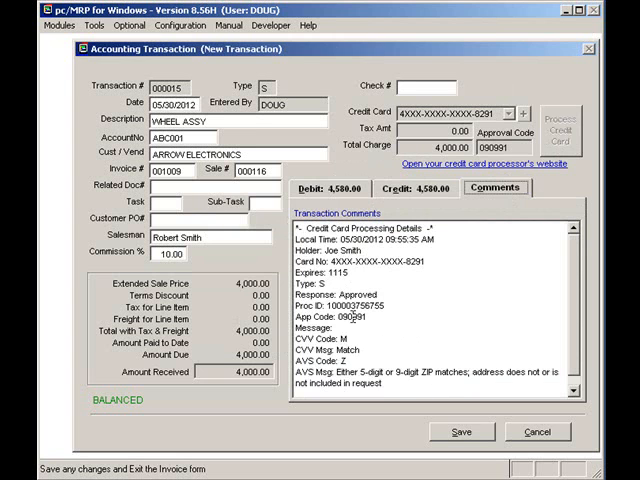
left_click(324, 188)
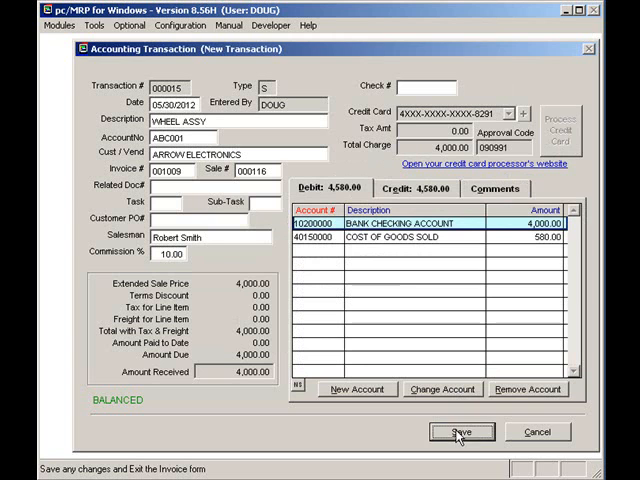
Step: Save the transaction and preview invoice 001009 on the custom logo form
left_click(460, 432)
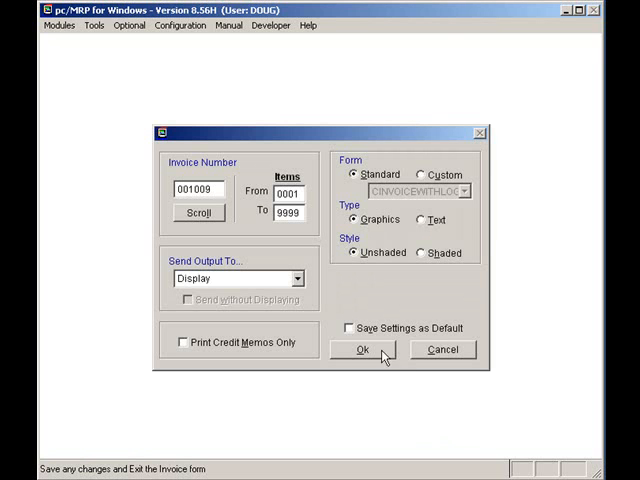
mouse_move(300, 278)
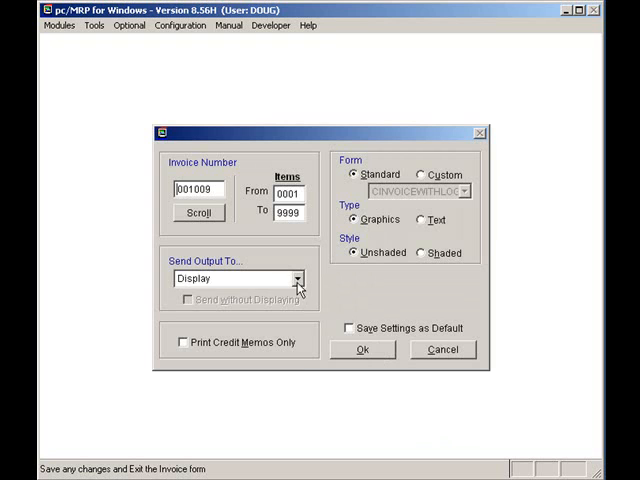
left_click(298, 278)
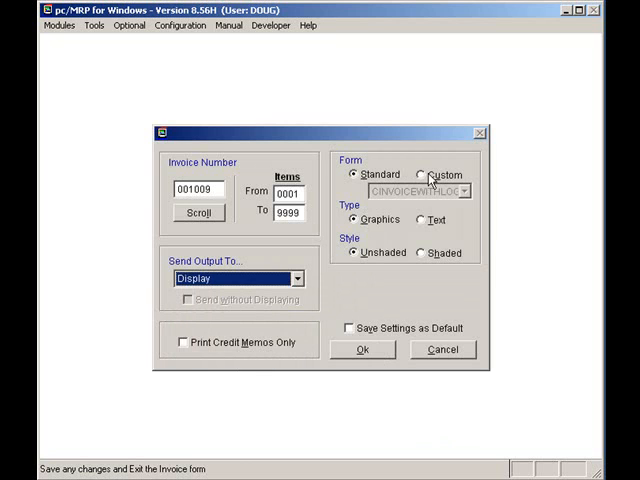
left_click(404, 176)
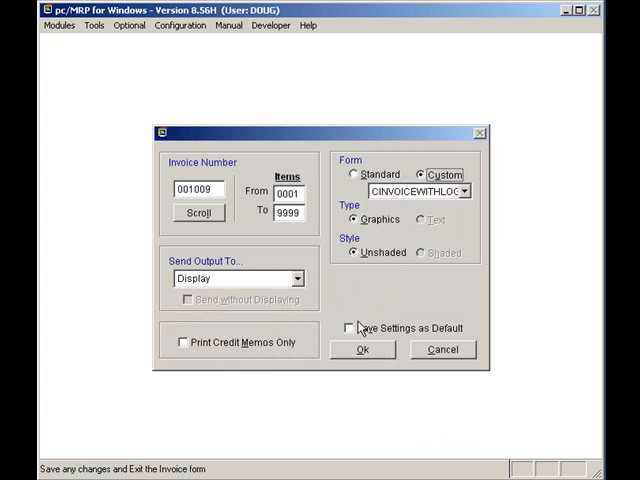
left_click(362, 348)
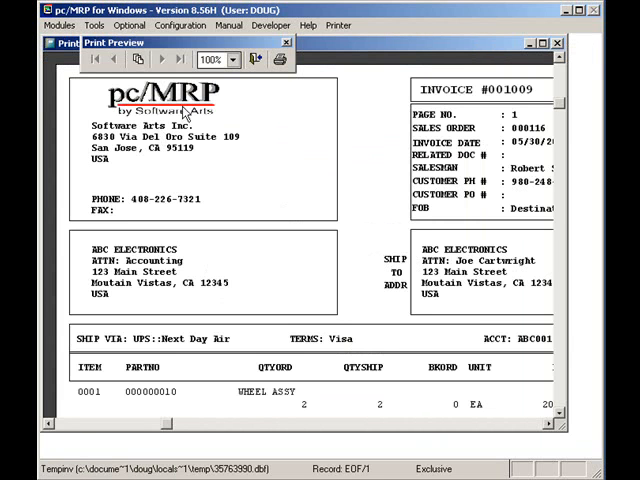
mouse_move(524, 412)
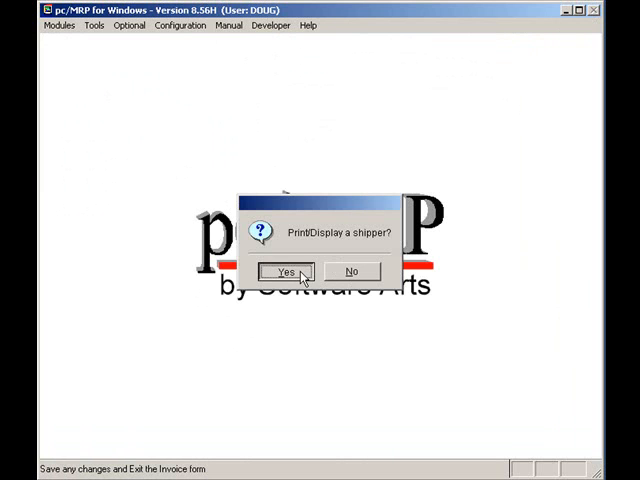
Step: Preview the shipper for invoice 001009 on screen
left_click(288, 272)
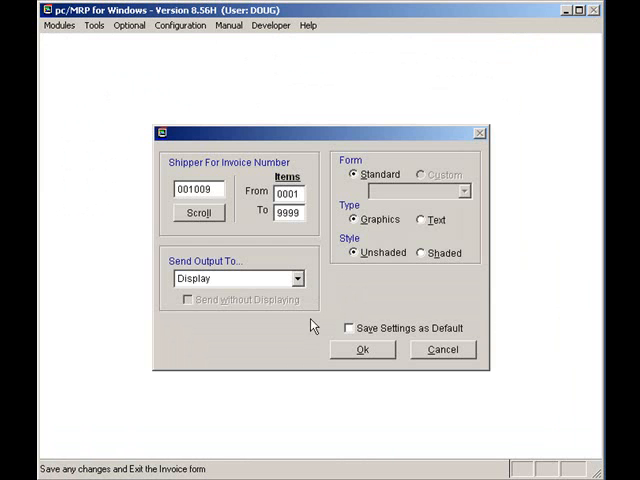
left_click(362, 348)
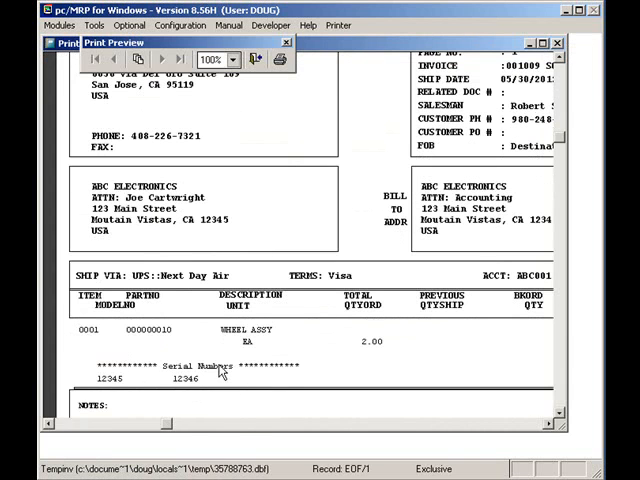
mouse_move(382, 352)
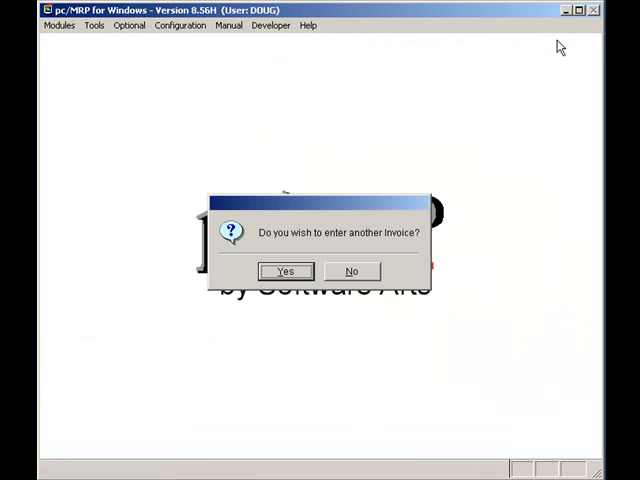
mouse_move(356, 288)
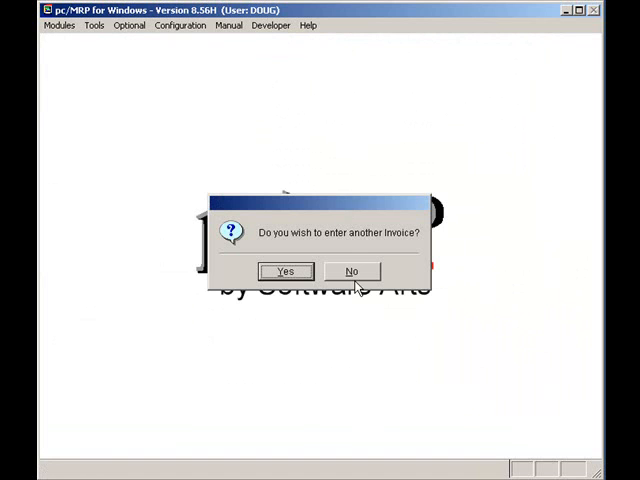
Step: Decline another invoice and bring up invoice 001007 through Invoice Edit/View
left_click(352, 272)
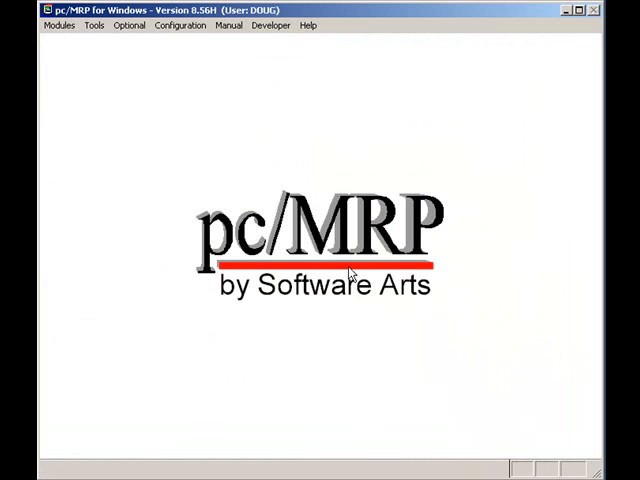
mouse_move(58, 24)
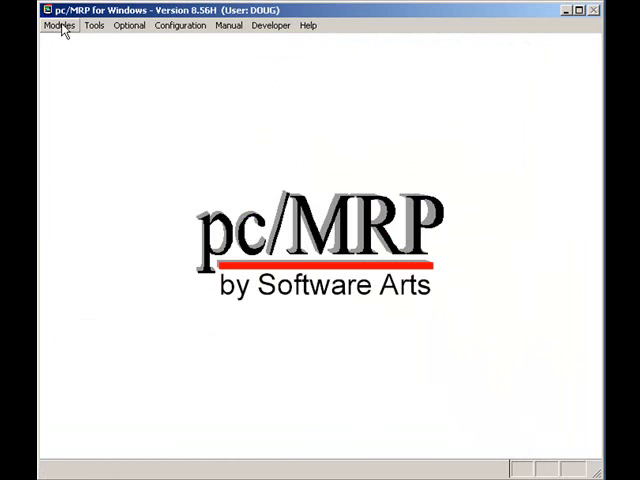
left_click(60, 24)
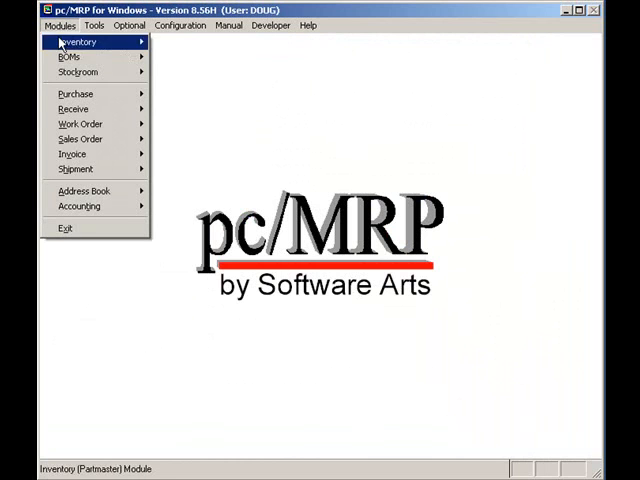
left_click(72, 154)
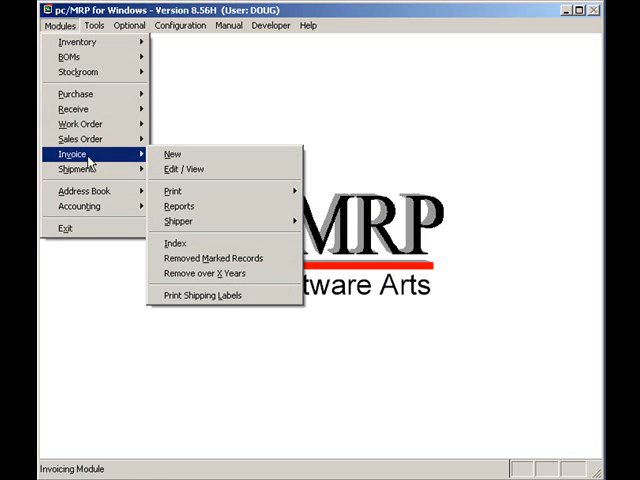
left_click(184, 168)
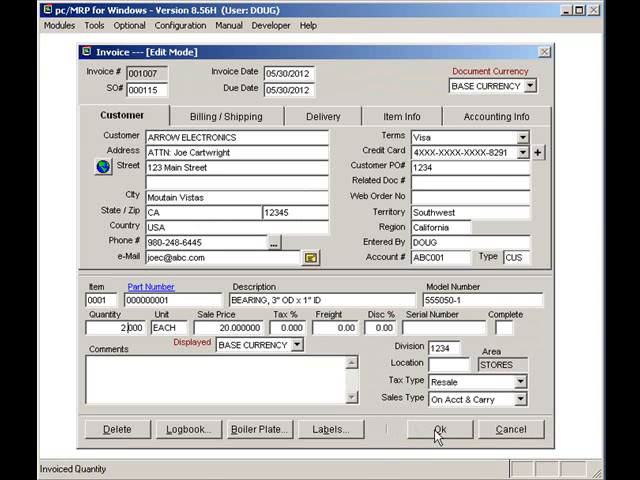
Step: Save invoice 001007 with quantity changed from 3 to 2, cancelling the adjustment prompt
left_click(440, 428)
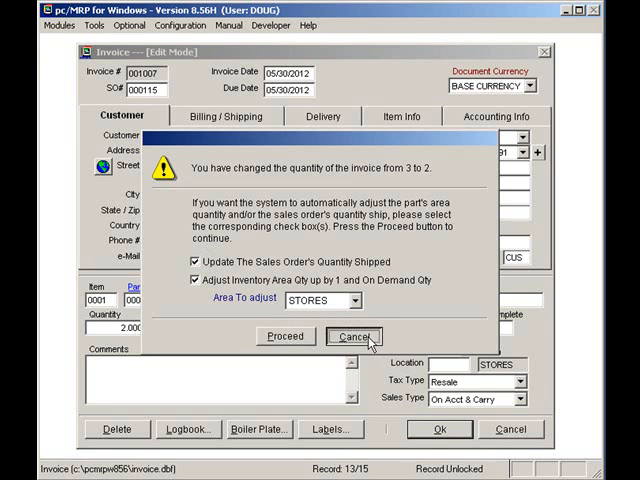
left_click(352, 336)
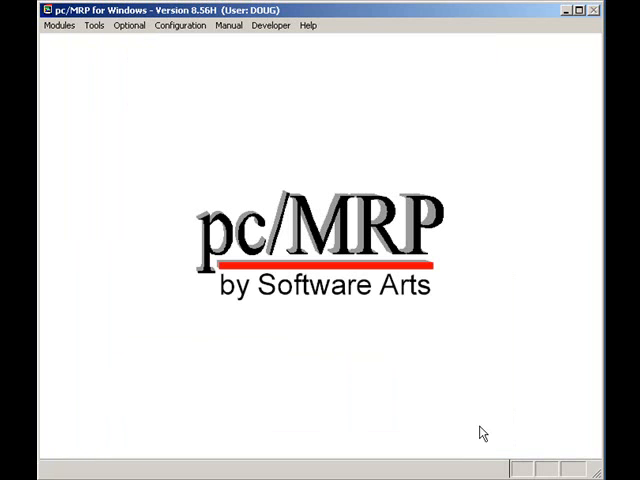
Step: Run the invoice report for entries dated 05/01/2012 to 05/30/2012 to screen preview
left_click(58, 24)
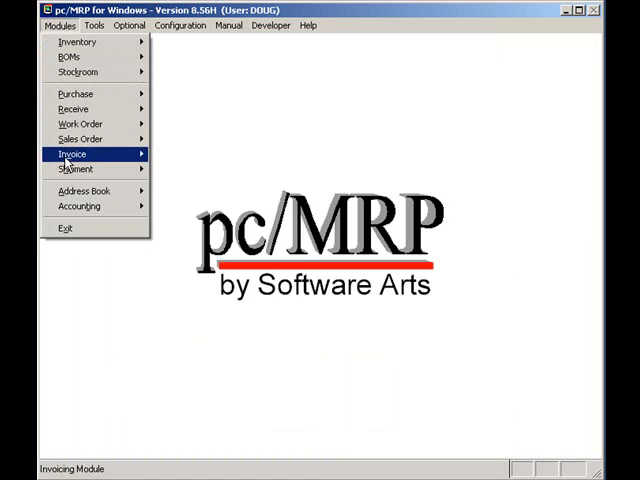
left_click(72, 154)
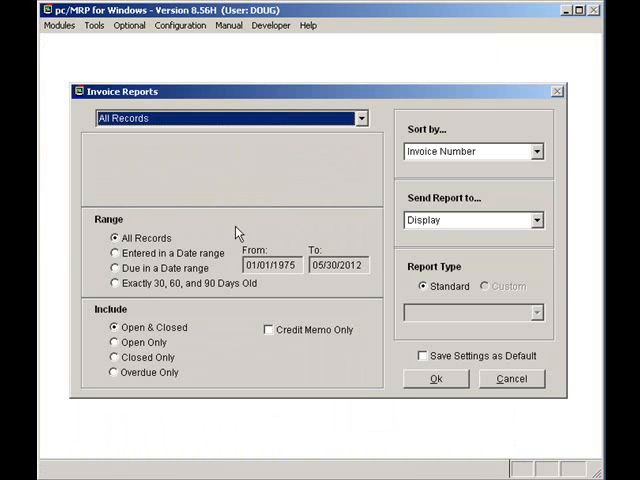
left_click(116, 252)
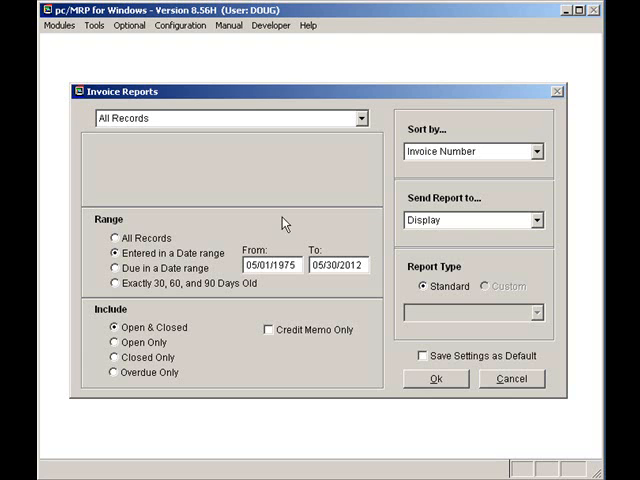
type("05/01/2012")
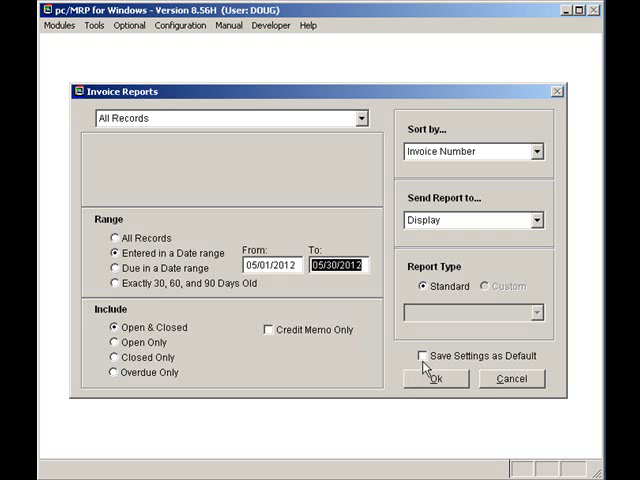
mouse_move(460, 172)
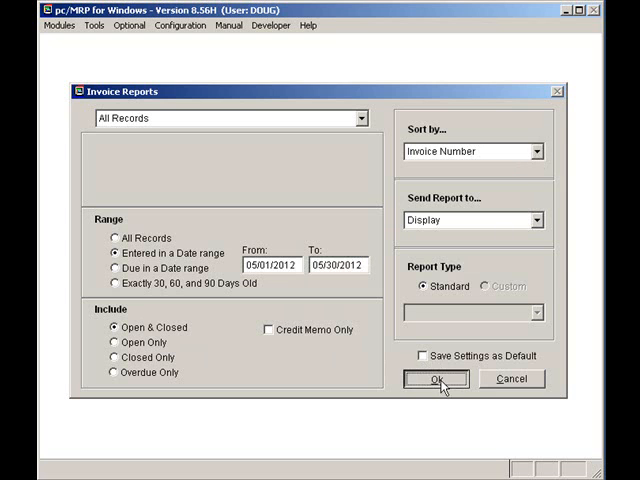
left_click(436, 380)
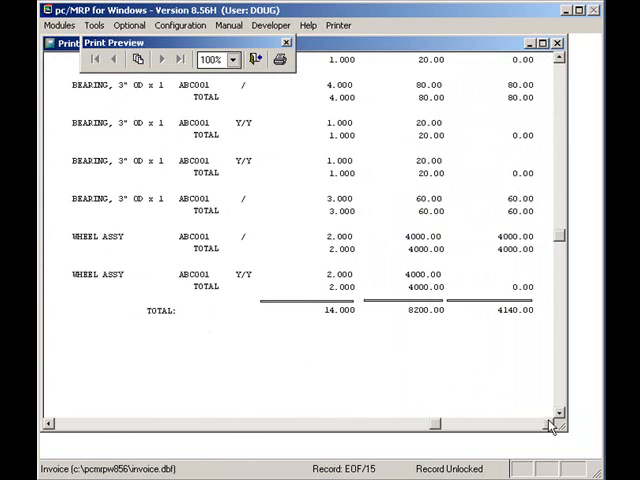
left_click(556, 60)
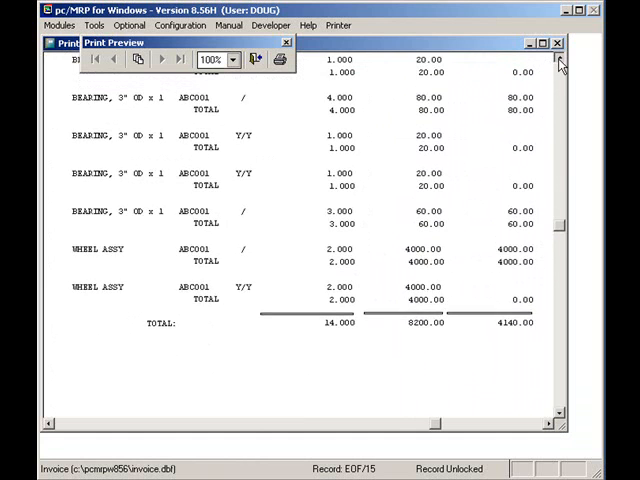